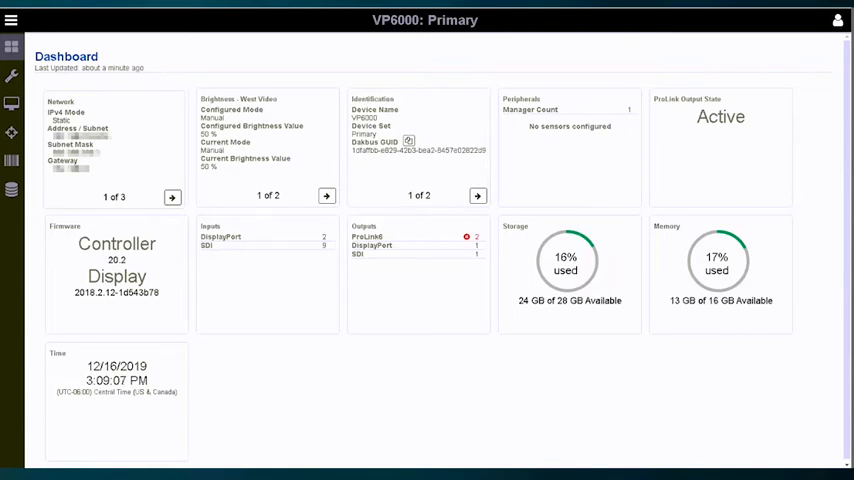
Step: Reach the Peripherals settings through the side menu's Configuration section
left_click(12, 20)
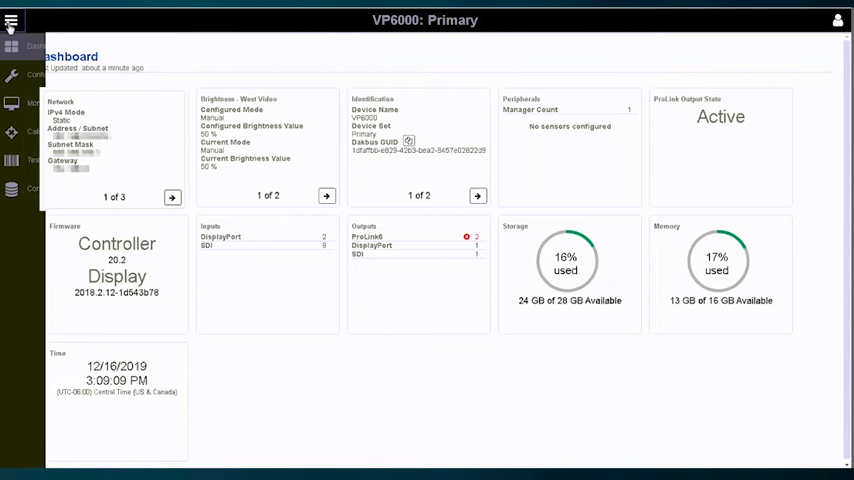
left_click(48, 76)
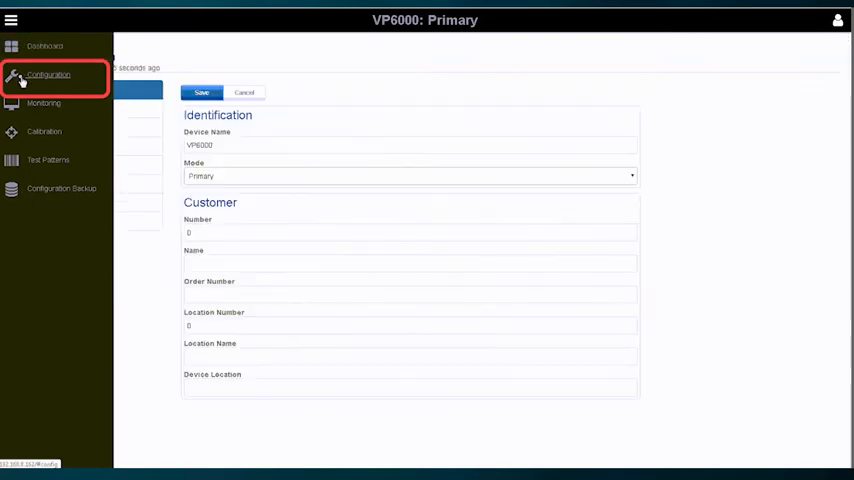
left_click(48, 76)
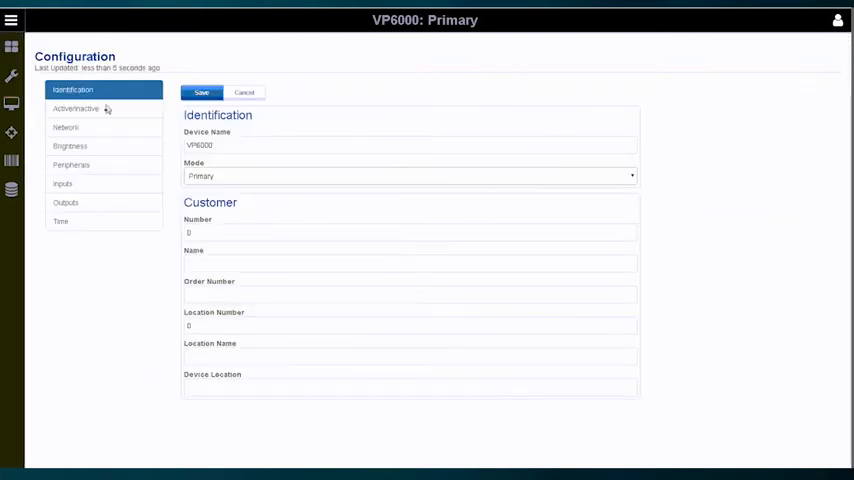
left_click(72, 164)
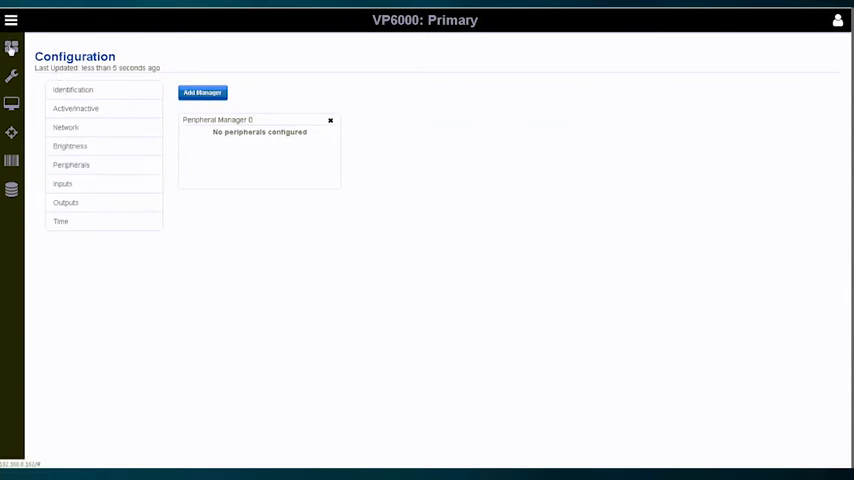
Step: Return to the Dashboard, enter Peripherals from its card and start a new peripheral manager
left_click(12, 48)
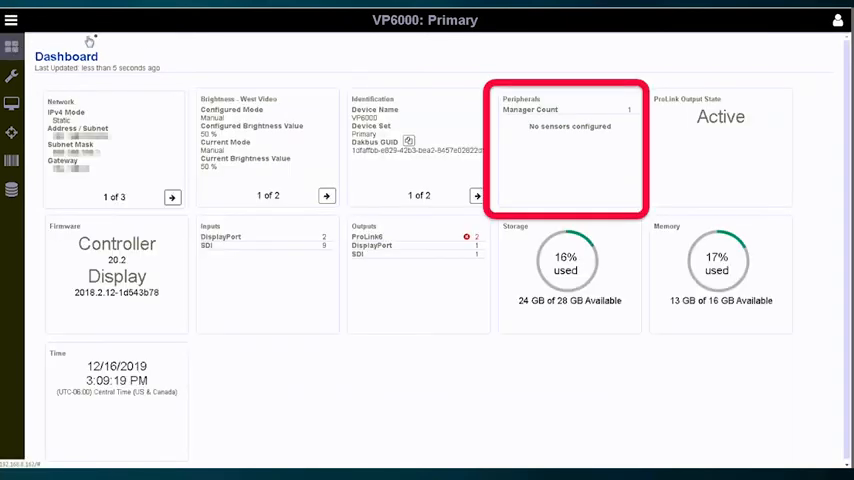
left_click(620, 190)
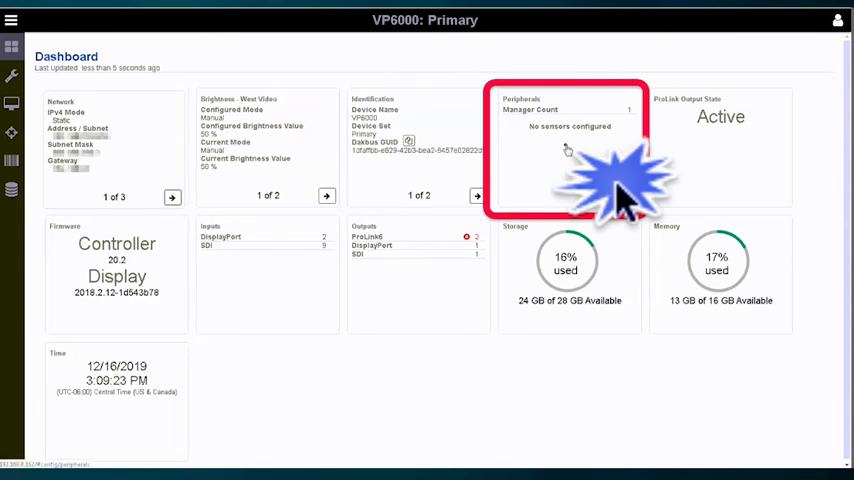
left_click(568, 150)
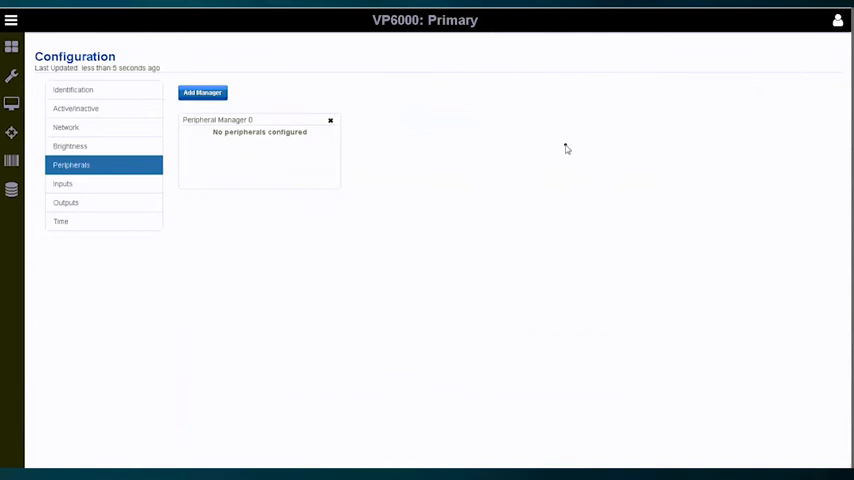
mouse_move(562, 184)
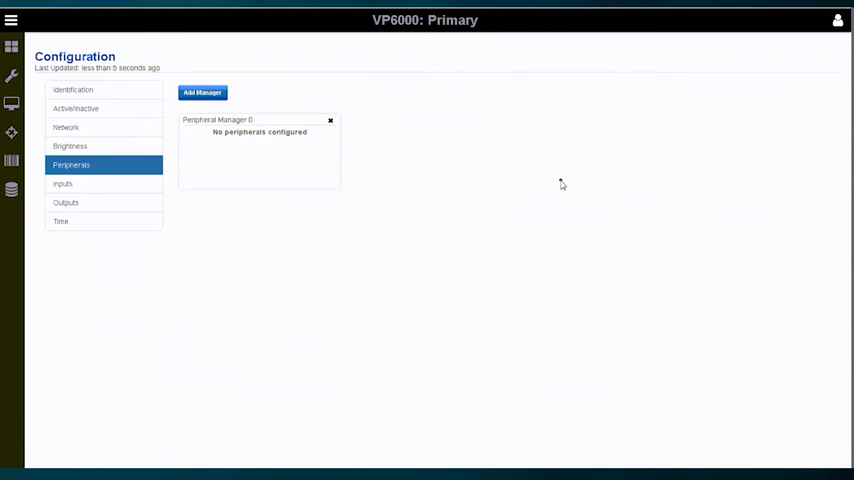
mouse_move(438, 214)
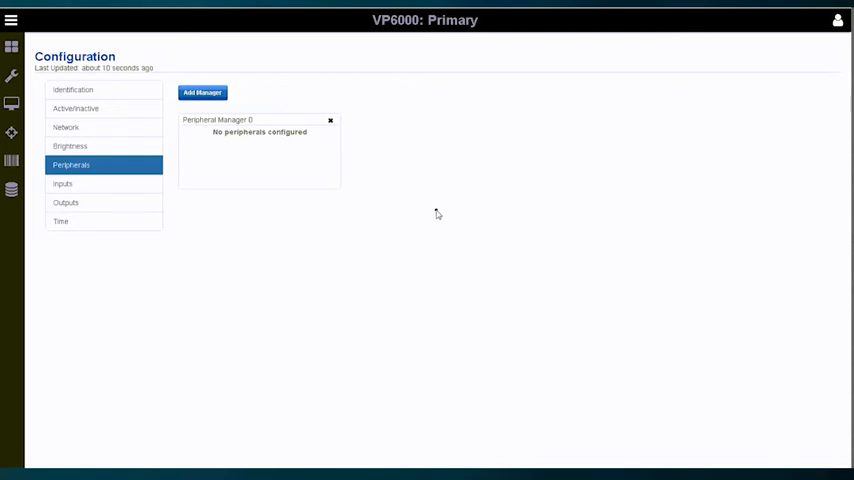
left_click(202, 92)
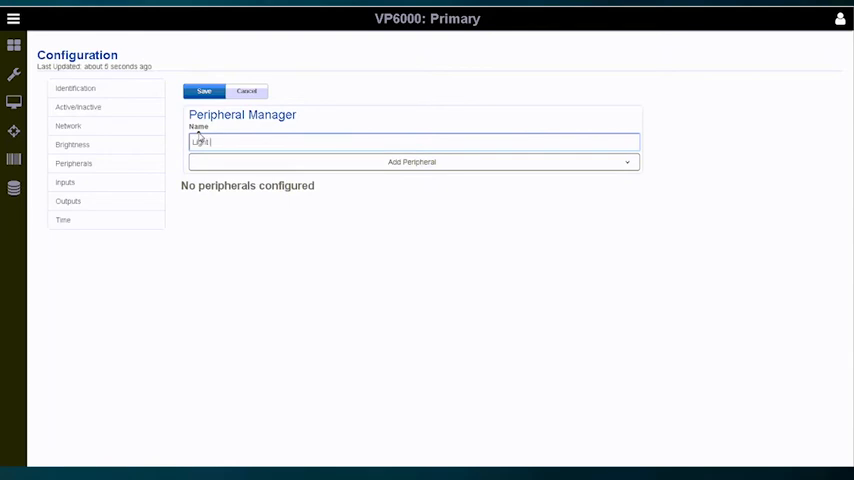
Step: Name the new peripheral manager 'Light Sensor Manager'
type("Sensor Manager")
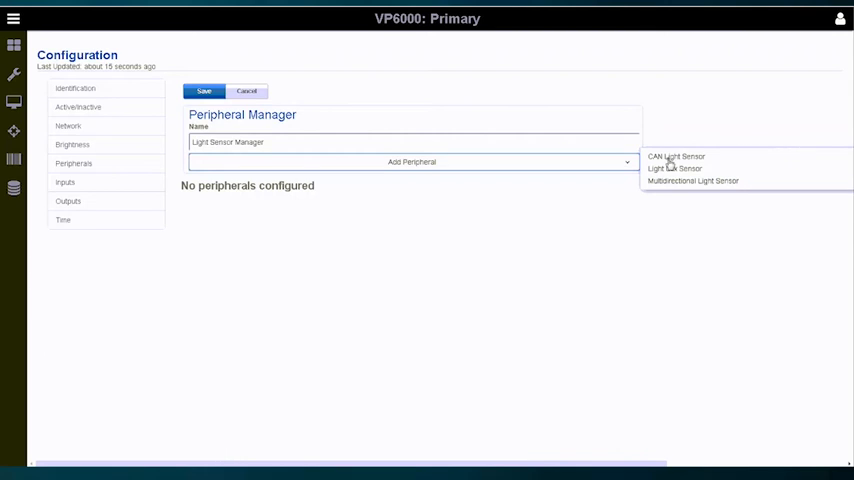
Step: Add a CAN Light Sensor connected to the Card0 ProLink A/B Output
left_click(676, 156)
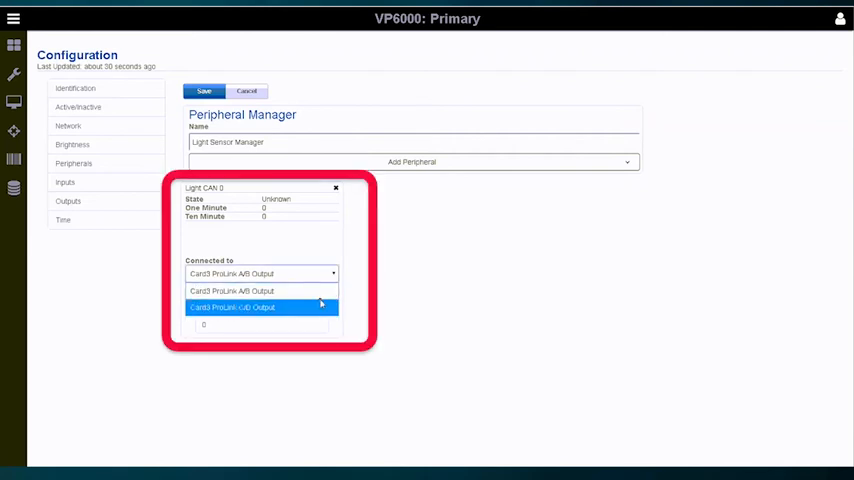
left_click(260, 290)
type("2")
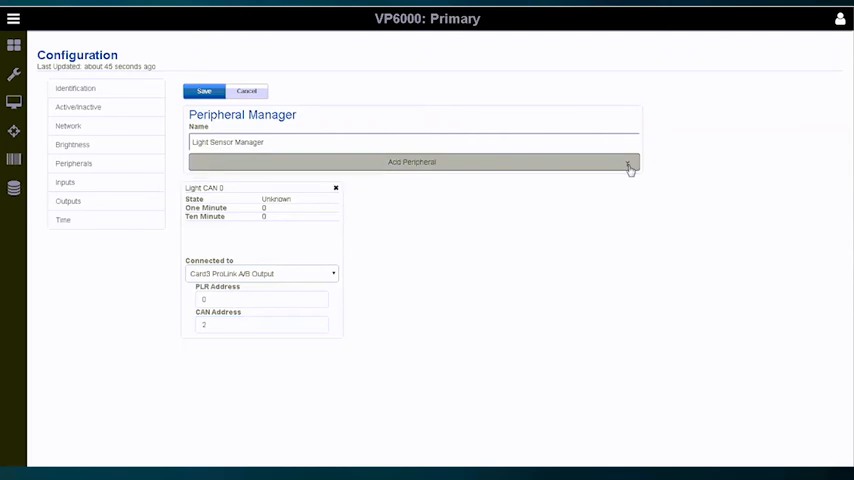
Step: Add a Light Lux Sensor on the C/D output and set its CAN address
left_click(628, 162)
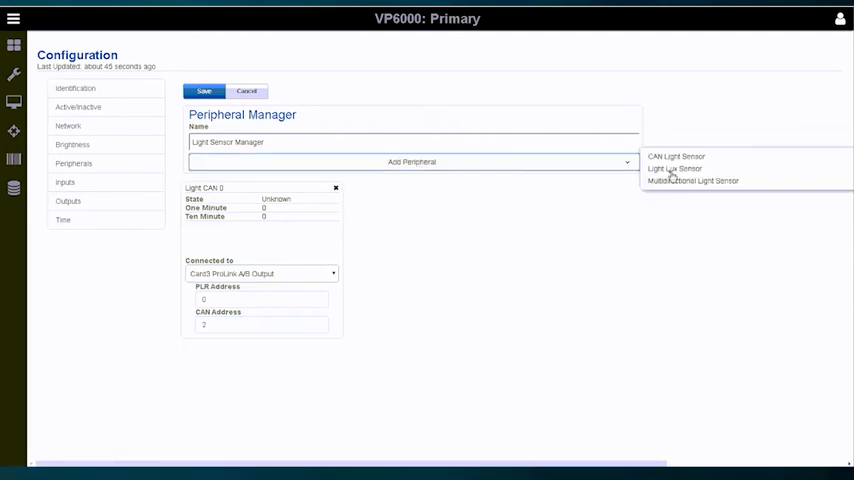
left_click(674, 168)
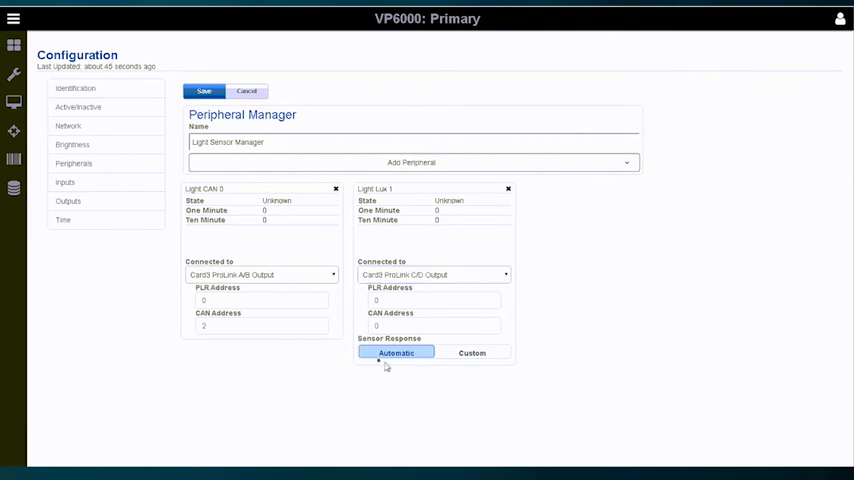
left_click(430, 326)
type("2")
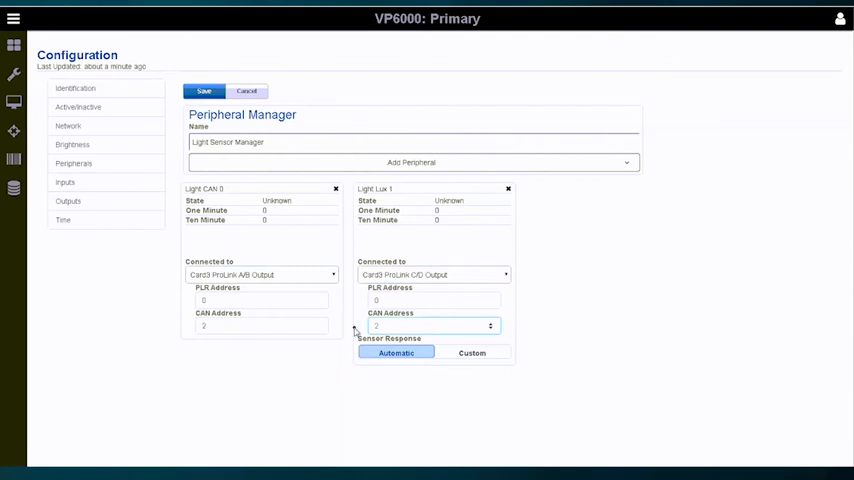
mouse_move(656, 252)
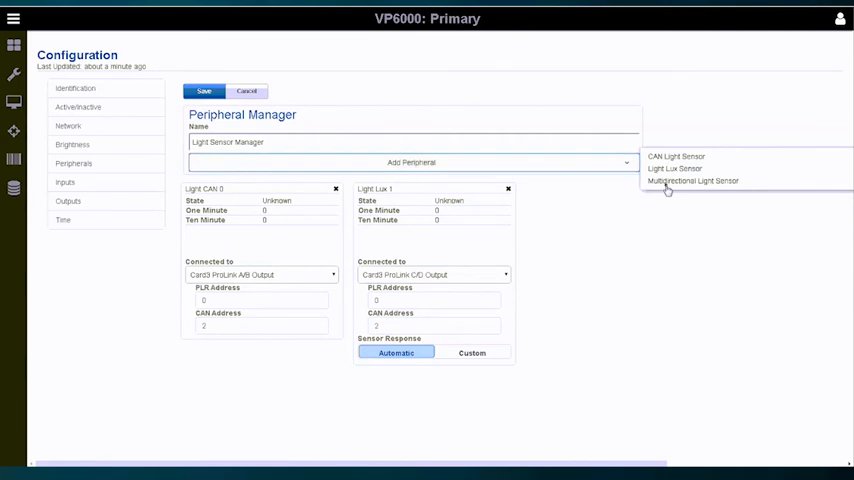
Step: Add a Multidirectional Light Sensor and review its settings
left_click(692, 180)
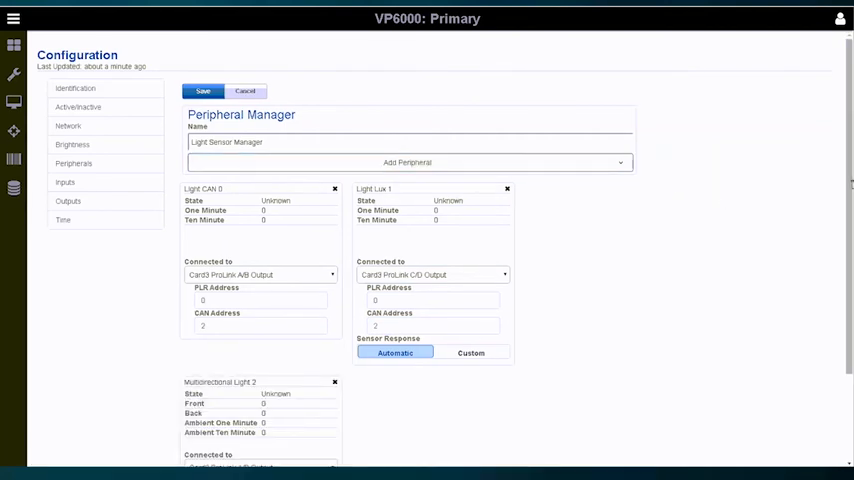
scroll("down", 3)
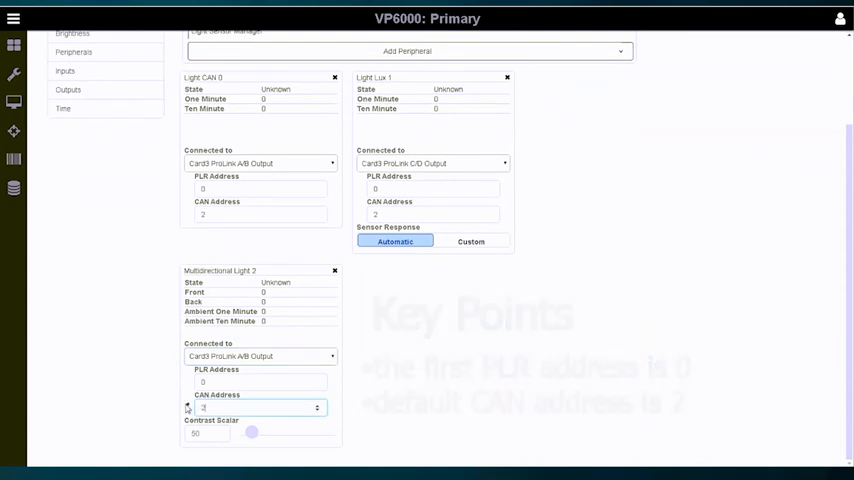
scroll("up", 3)
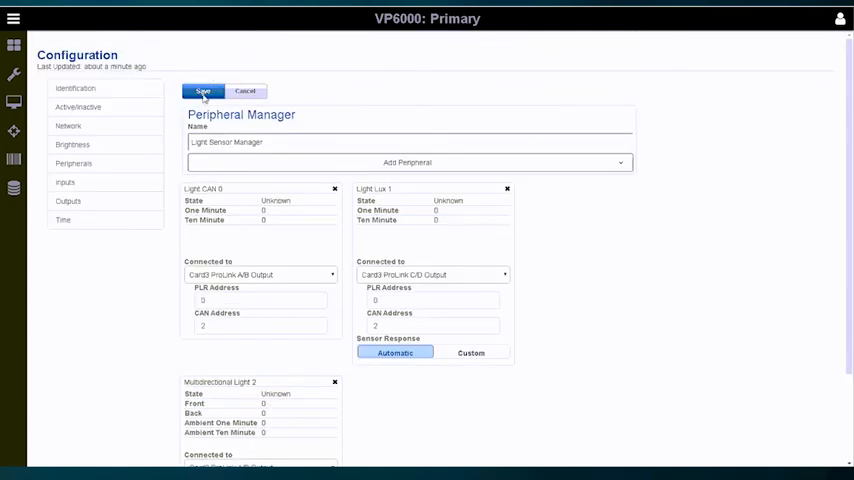
Step: Save Light Sensor Manager with its three sensors
left_click(204, 92)
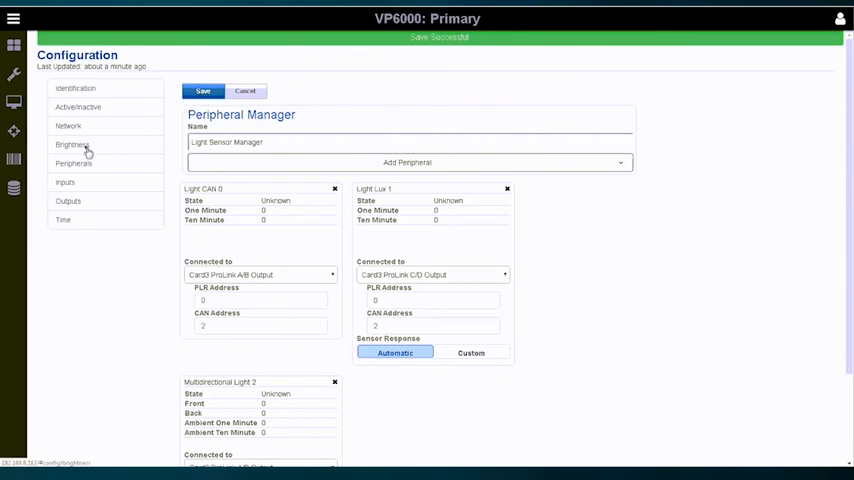
left_click(72, 144)
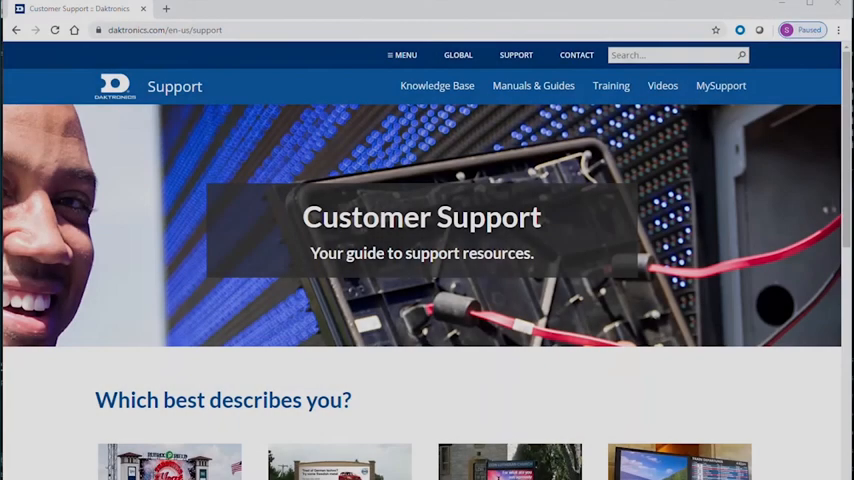
mouse_move(364, 22)
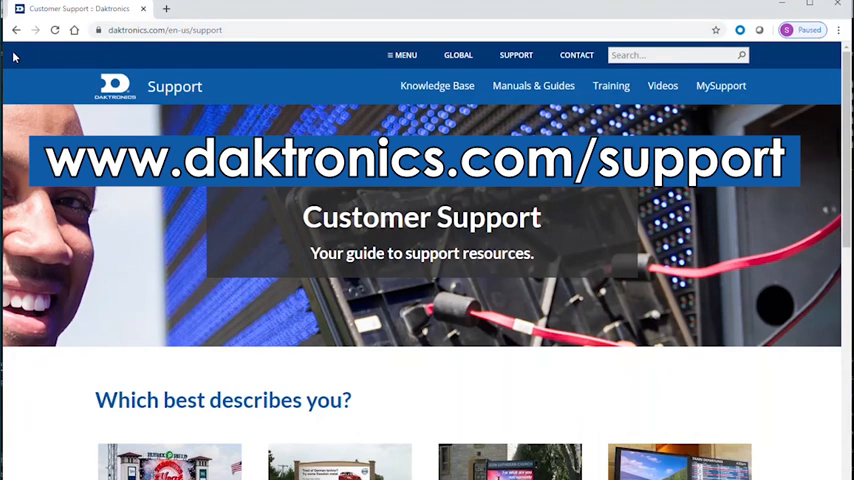
mouse_move(68, 62)
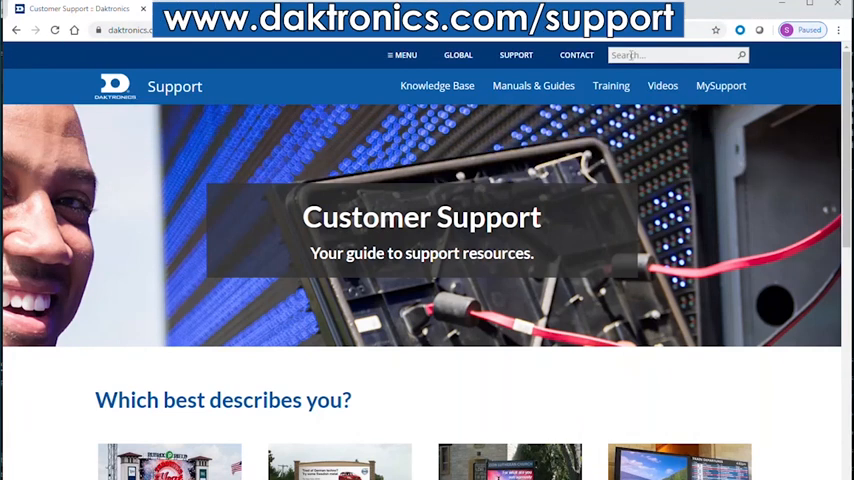
Step: Search the Daktronics Customer Support site for '6000 peripherals'
type("6000 peripheral")
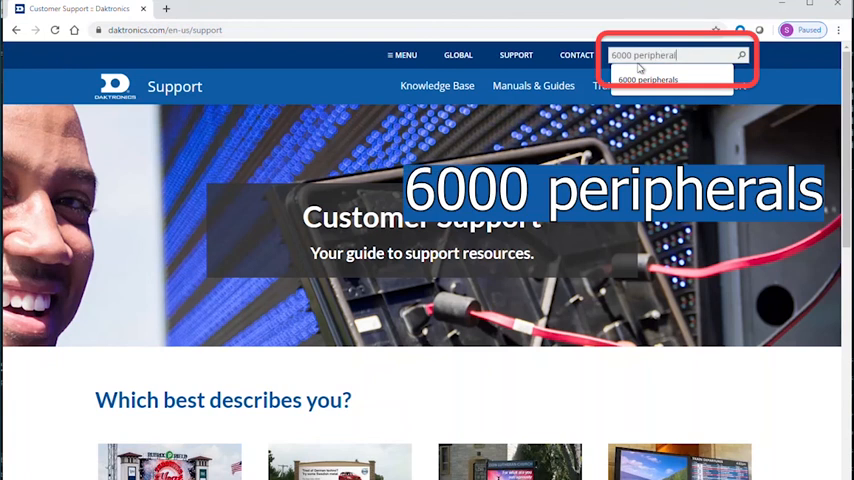